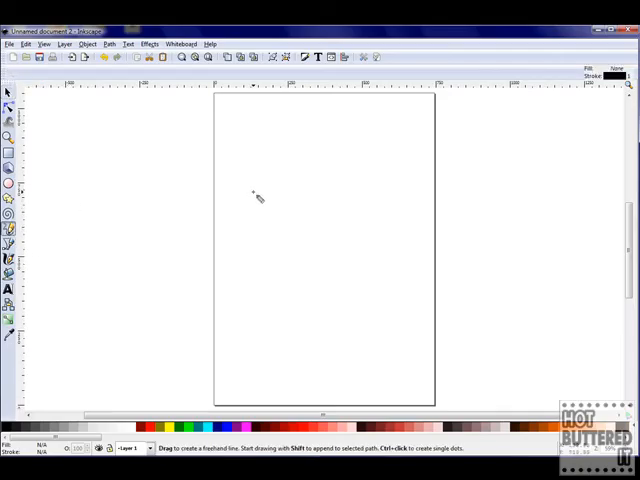
# Draw a wavy Bezier curve in the upper middle of the page and reshape its bends with the node handles.
pyautogui.moveTo(252, 190); pyautogui.dragTo(376, 238)
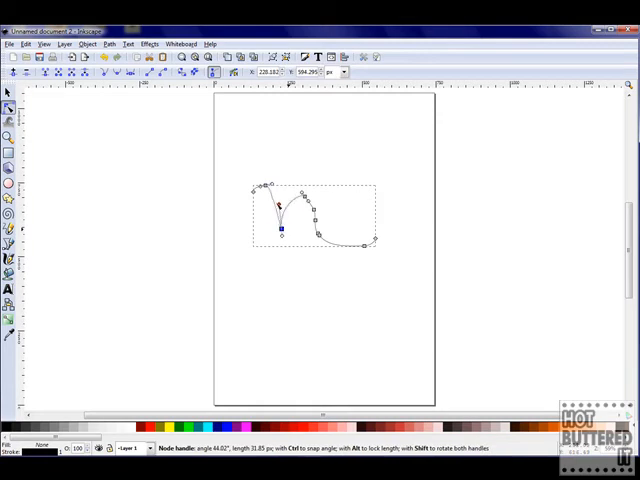
pyautogui.moveTo(276, 204); pyautogui.dragTo(316, 232)
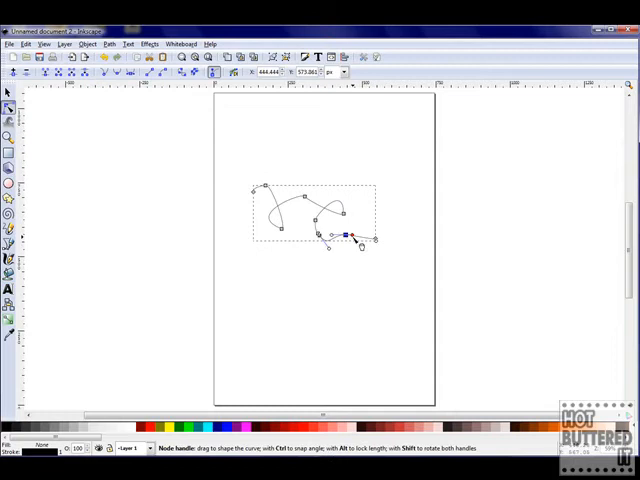
pyautogui.moveTo(352, 236); pyautogui.dragTo(330, 224)
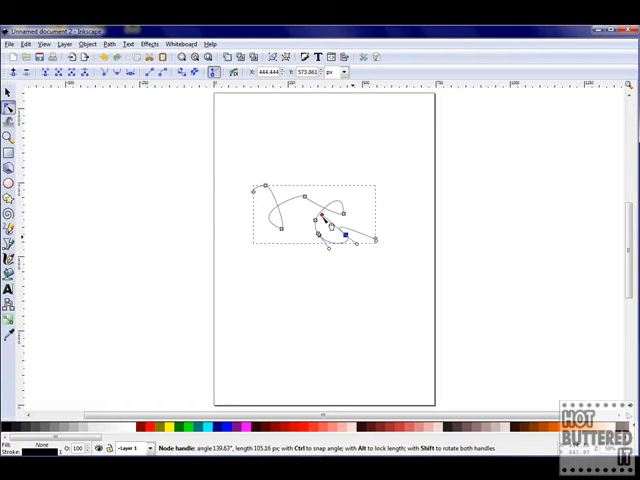
pyautogui.moveTo(8, 92)
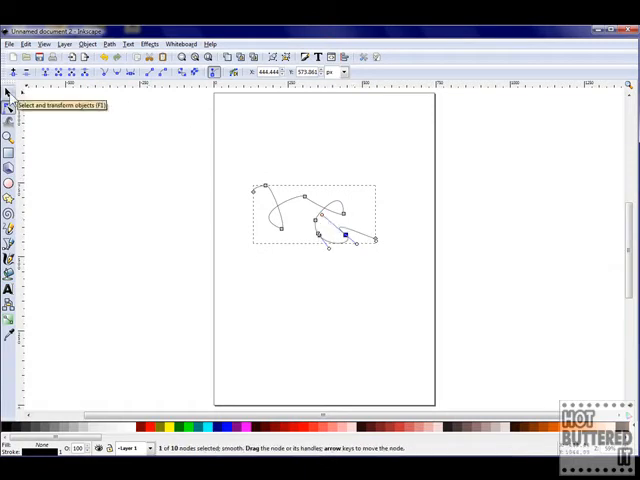
# Select the curve and apply the Edge 3D extension to give it shaded red 3D edges.
pyautogui.click(8, 92)
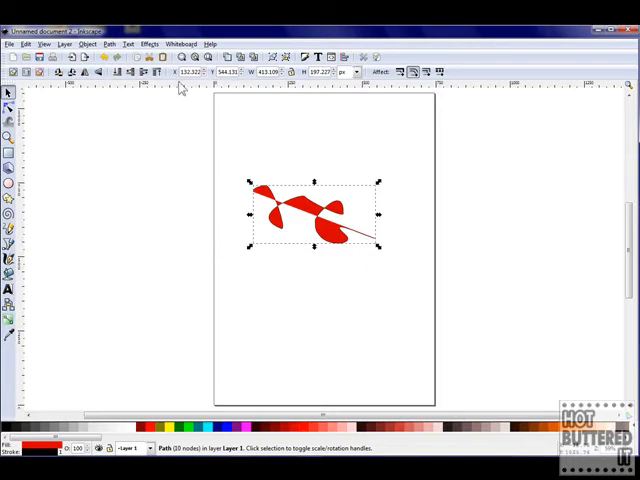
pyautogui.click(148, 44)
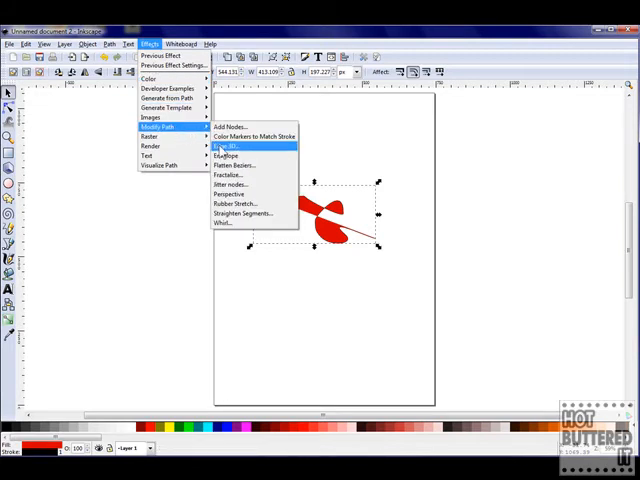
pyautogui.click(224, 146)
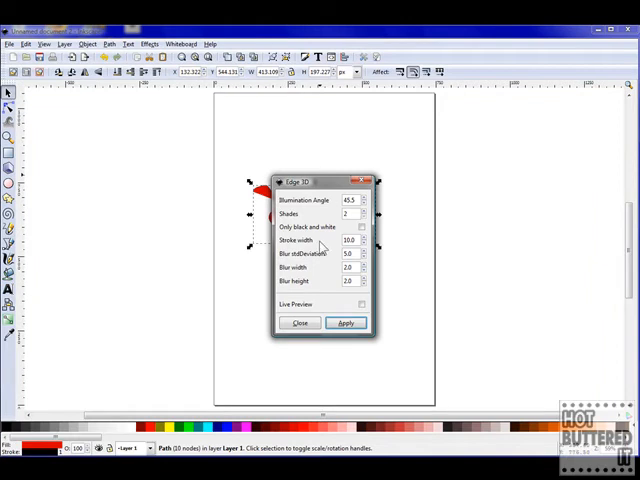
pyautogui.click(344, 322)
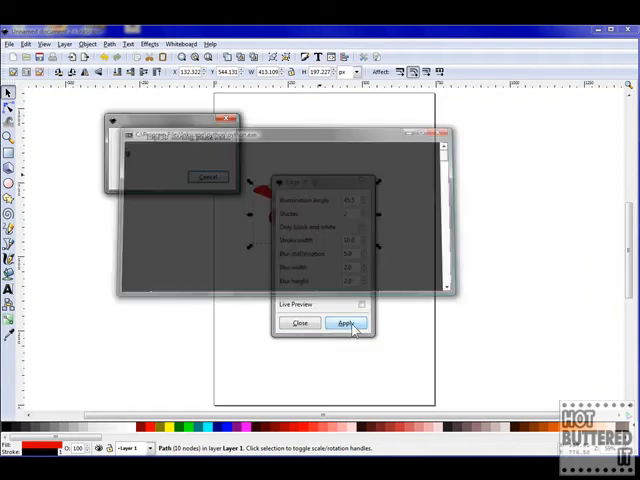
pyautogui.click(346, 322)
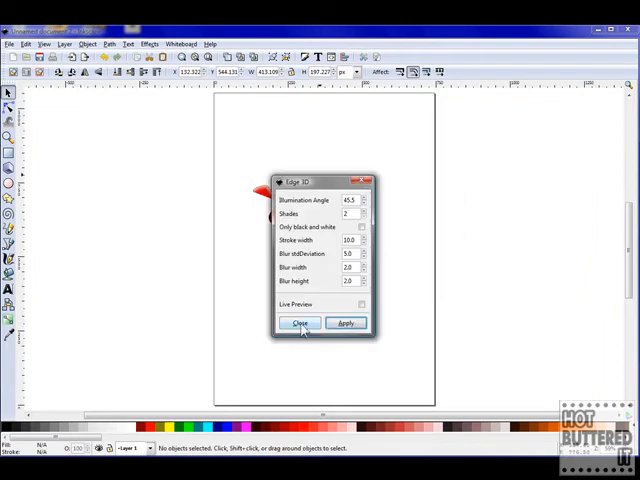
pyautogui.click(300, 322)
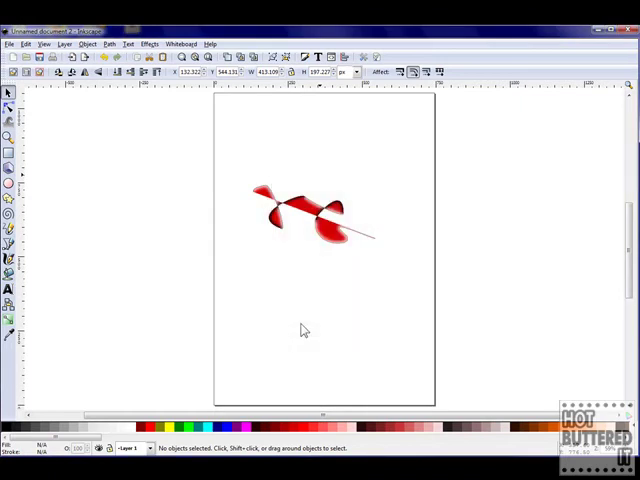
pyautogui.moveTo(228, 356)
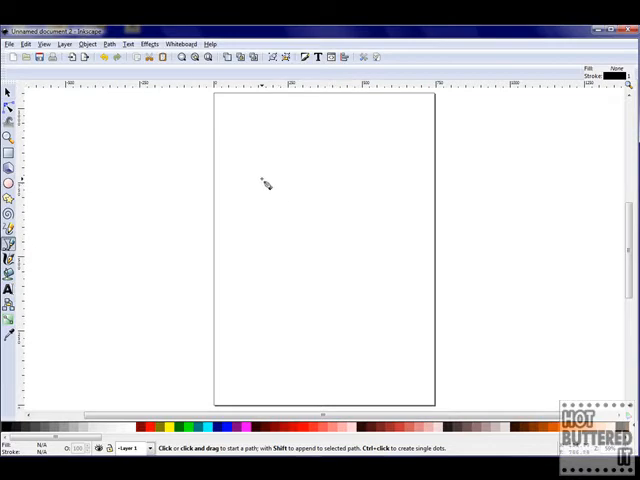
# Draw a closed, jagged lightning-like Bezier shape and fill it with red from the palette.
pyautogui.moveTo(262, 182); pyautogui.dragTo(332, 248)
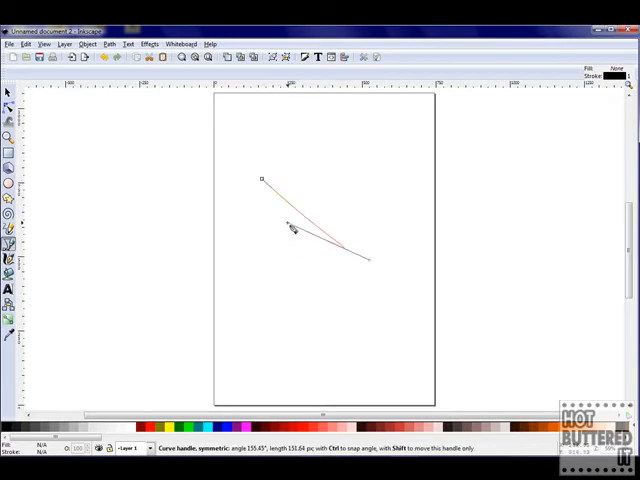
pyautogui.moveTo(292, 228); pyautogui.dragTo(308, 264)
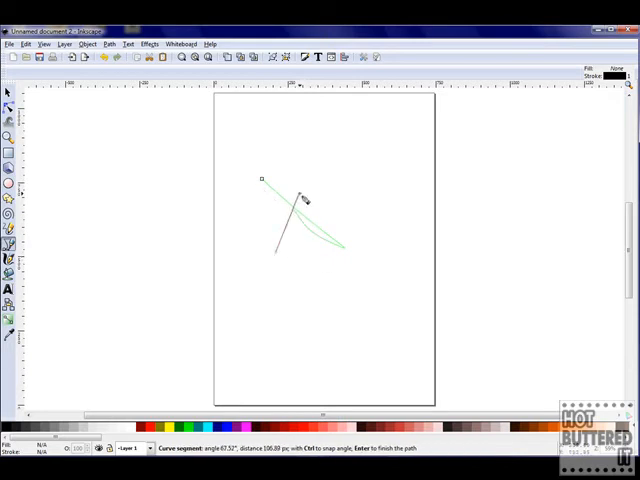
pyautogui.moveTo(300, 200); pyautogui.dragTo(310, 256)
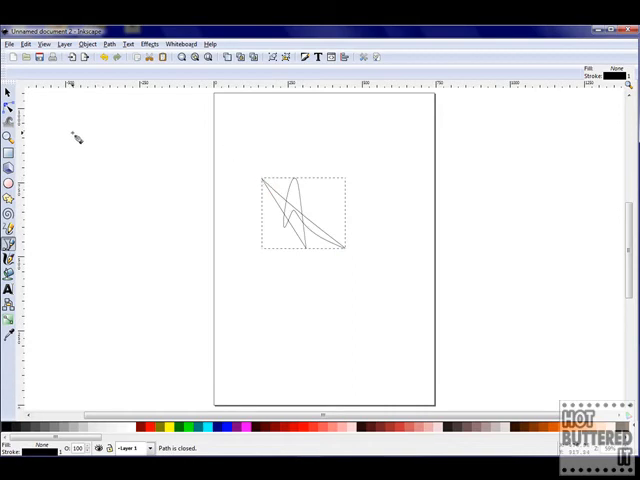
pyautogui.click(296, 422)
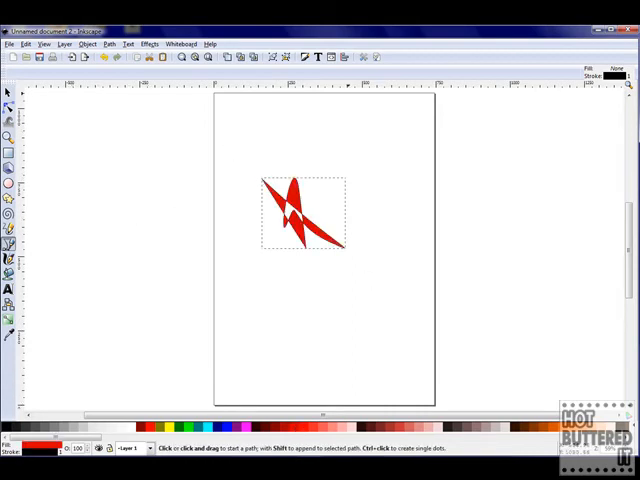
# Apply the Edge 3D extension to the pointed red shape and close its dialog.
pyautogui.click(152, 44)
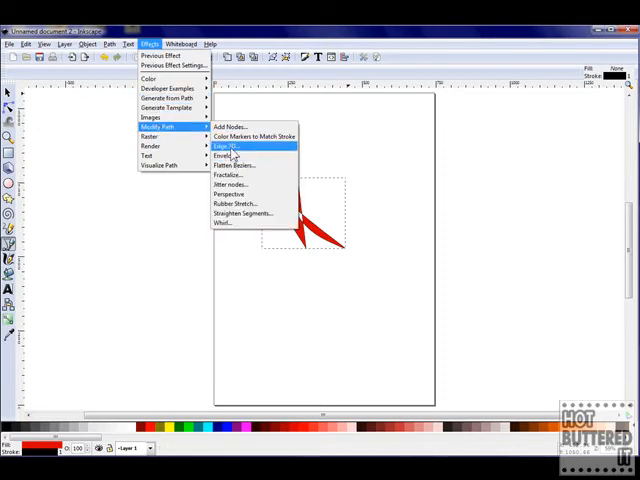
pyautogui.click(226, 146)
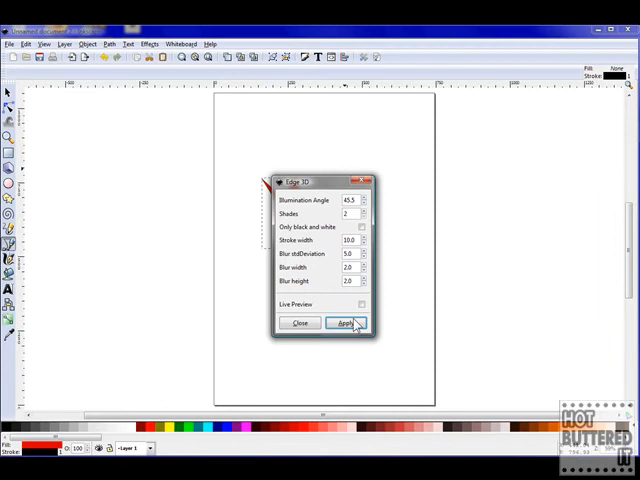
pyautogui.click(344, 324)
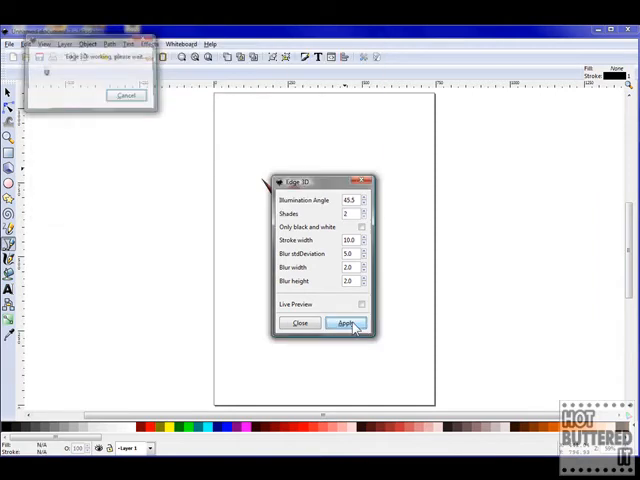
pyautogui.click(344, 324)
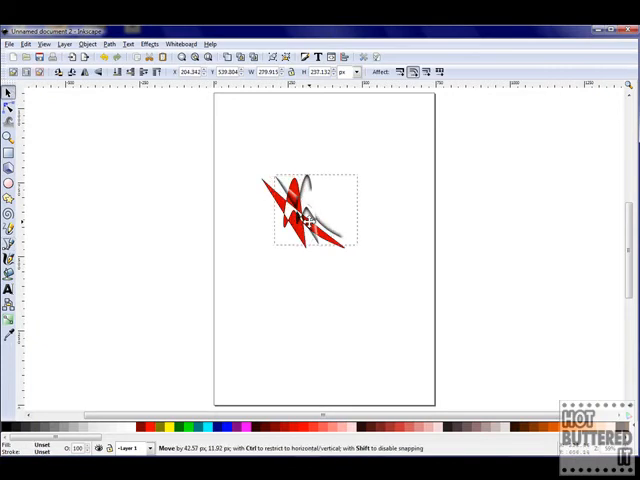
# Move the shading onto the red shape, group all pieces with Ctrl+G, and drag the group aside.
pyautogui.moveTo(320, 216); pyautogui.dragTo(304, 210)
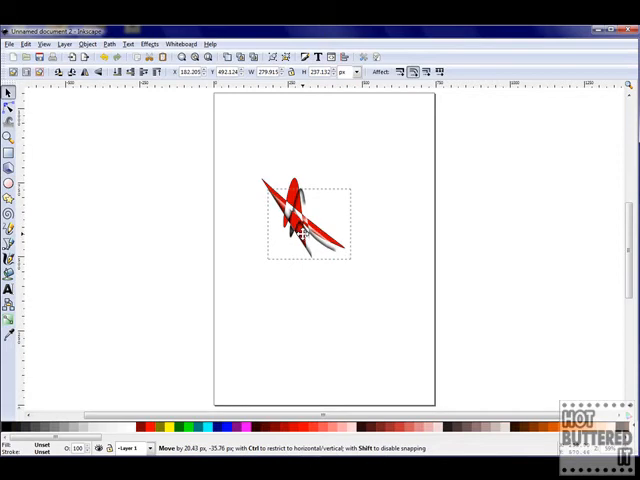
pyautogui.click(22, 44)
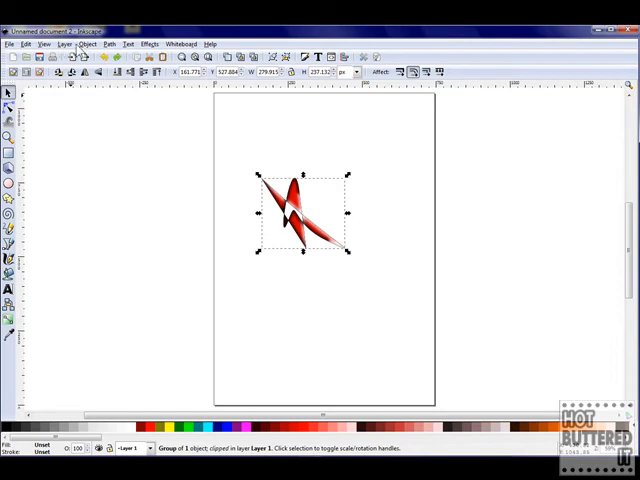
pyautogui.click(88, 44)
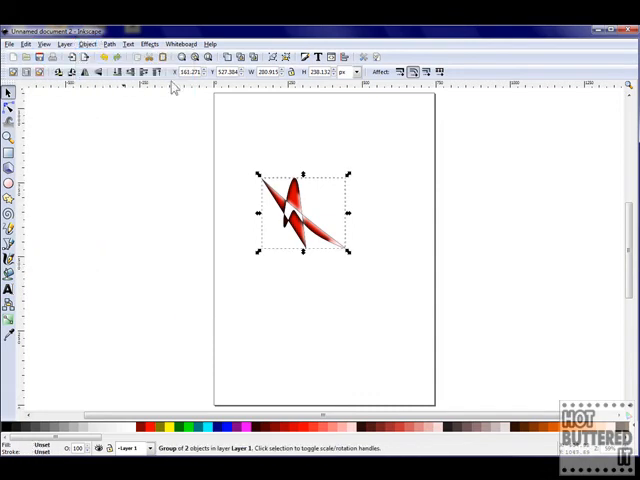
pyautogui.moveTo(304, 210); pyautogui.dragTo(350, 210)
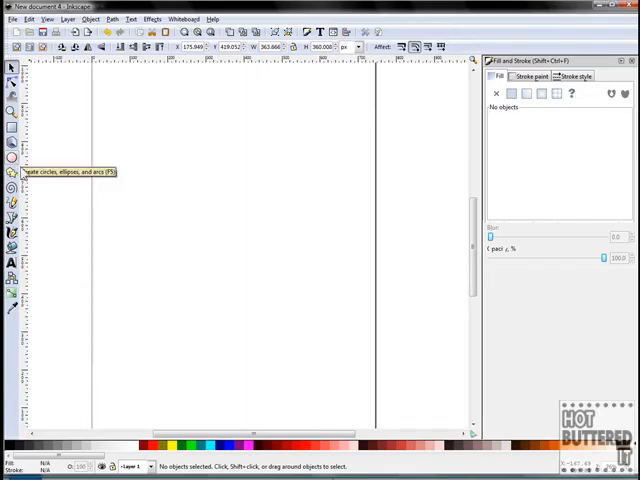
pyautogui.moveTo(228, 444)
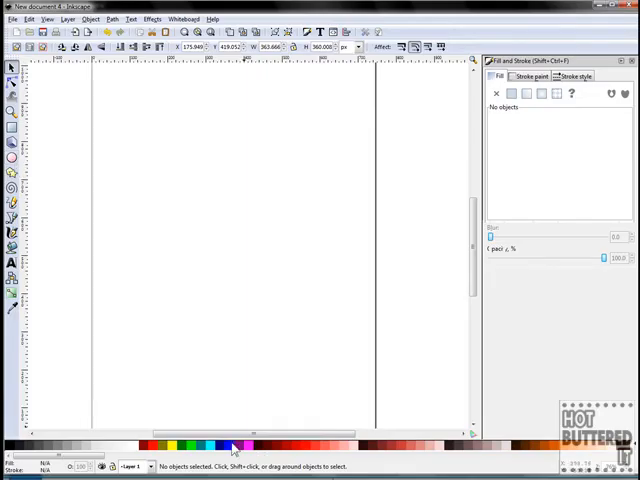
pyautogui.moveTo(178, 184)
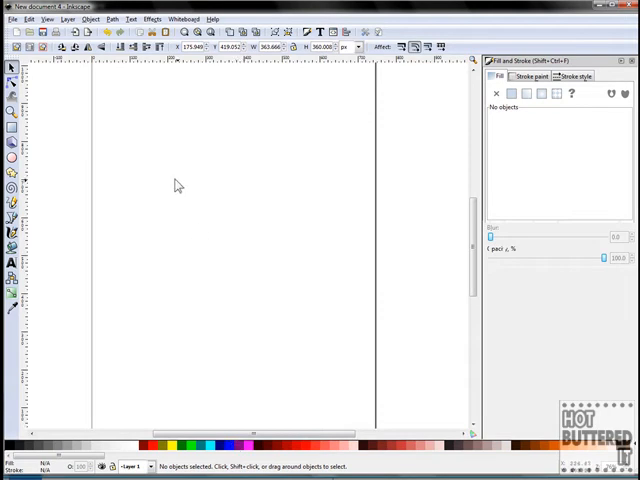
# Draw a blue filled circle and type the text simon's tech tips above it.
pyautogui.moveTo(196, 180); pyautogui.dragTo(210, 220)
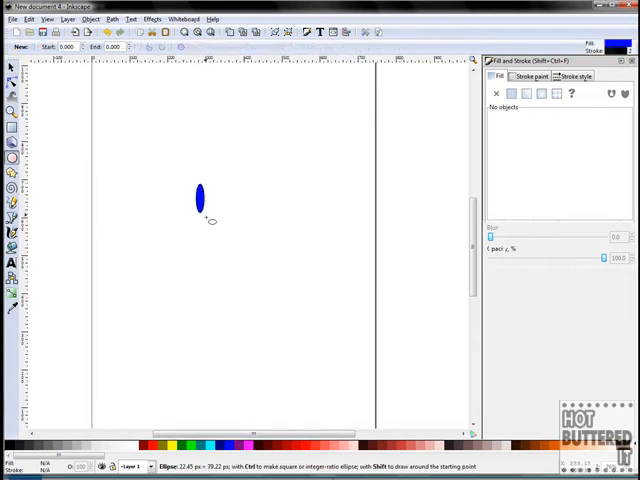
pyautogui.moveTo(198, 196); pyautogui.dragTo(264, 250)
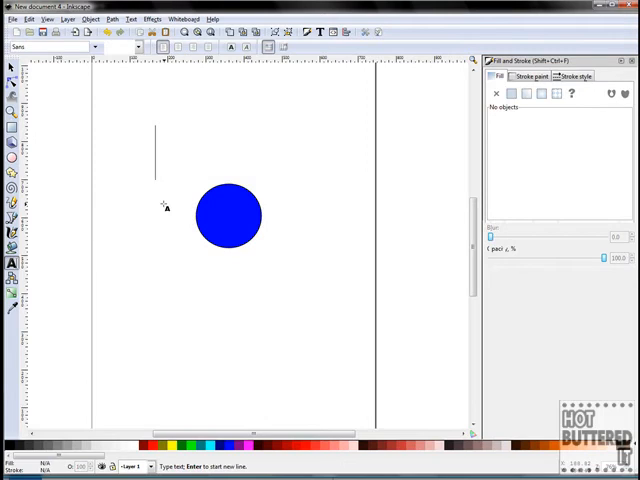
pyautogui.write("simon's tech tips")
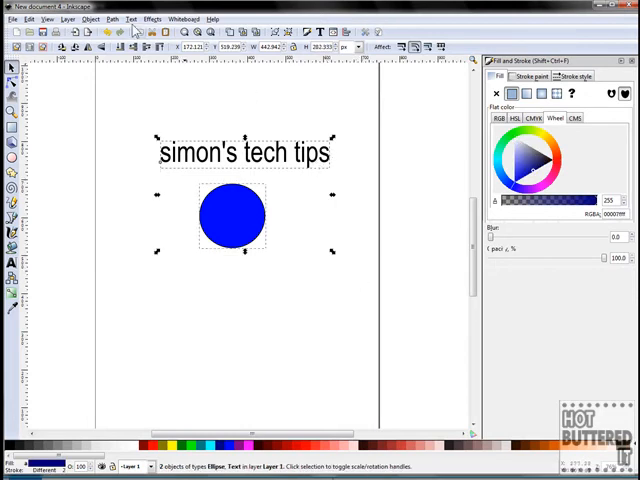
# Use Text > Put on Path so simon's tech tips wraps around the circle, then delete it.
pyautogui.click(132, 16)
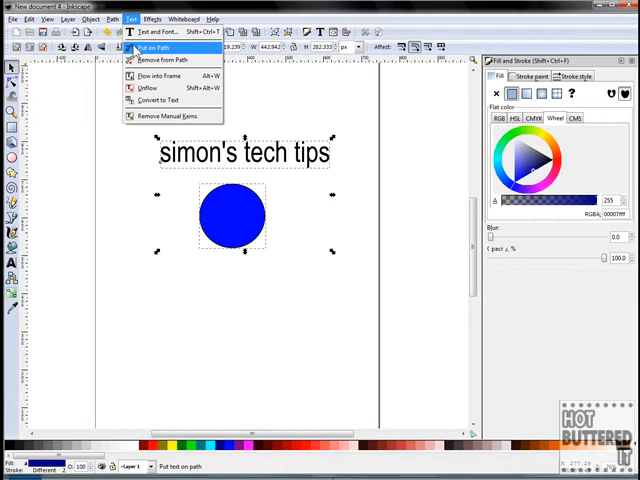
pyautogui.click(160, 48)
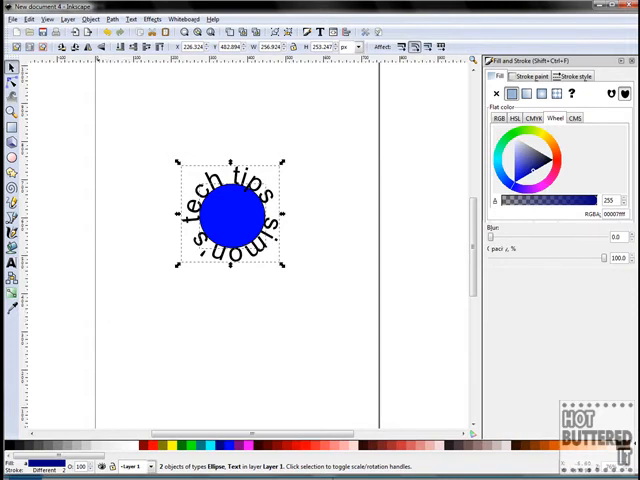
pyautogui.press('Delete')
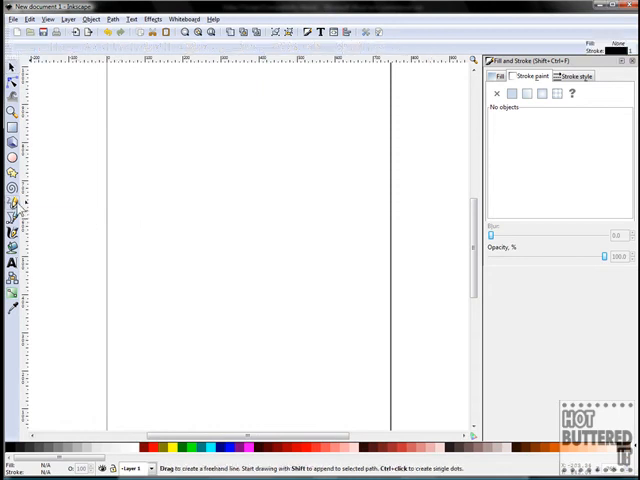
# Draw a wavy Pencil curve and type Simon's Tech Tips in a text object above it.
pyautogui.moveTo(176, 190); pyautogui.dragTo(316, 218)
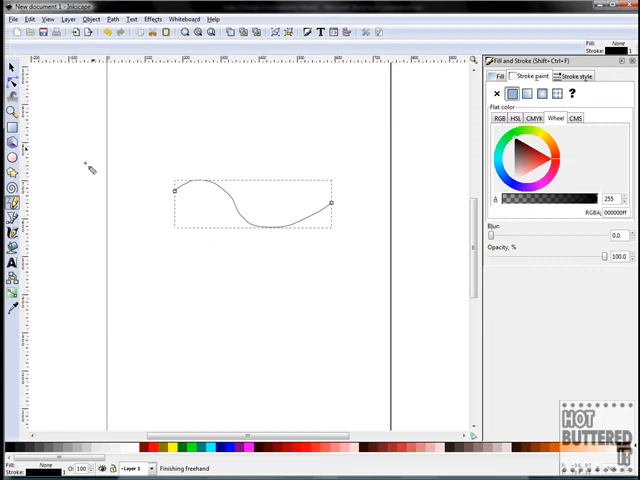
pyautogui.click(8, 264)
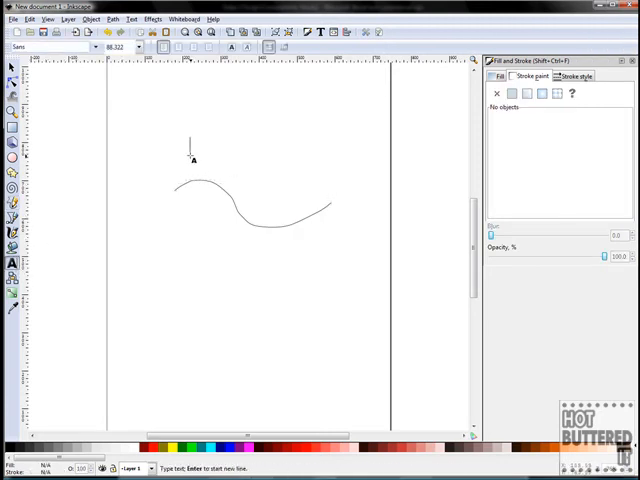
pyautogui.write('S')
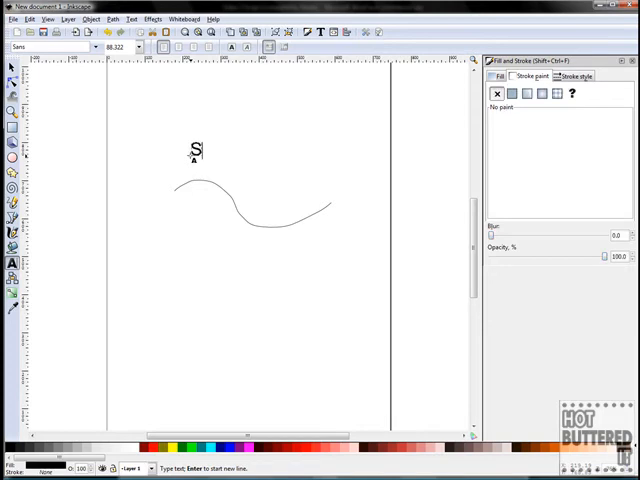
pyautogui.write('imon')
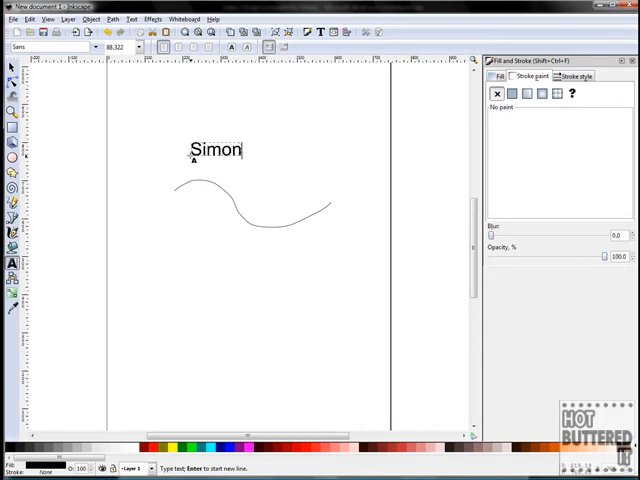
pyautogui.write("'s Tech T")
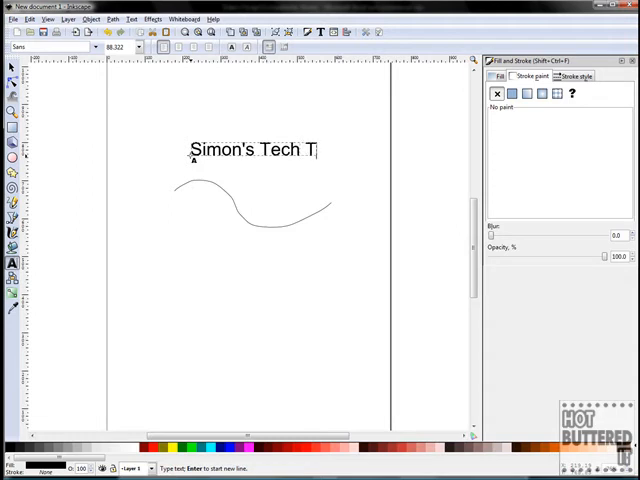
pyautogui.write('ips')
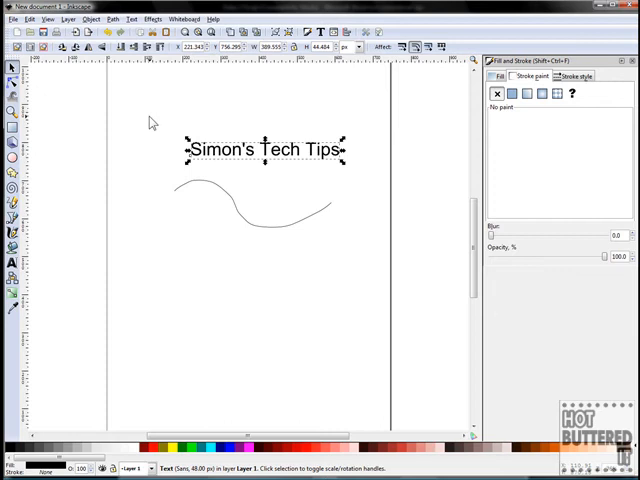
# Select the text and curve together and use Put on Path so the text follows the curve.
pyautogui.moveTo(150, 116); pyautogui.dragTo(378, 250)
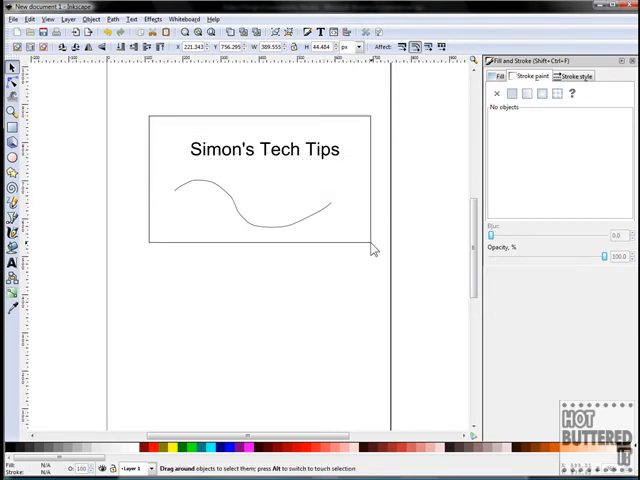
pyautogui.click(130, 16)
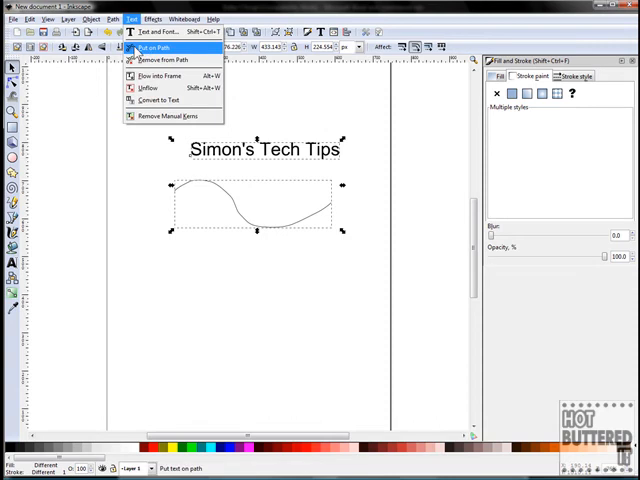
pyautogui.click(160, 44)
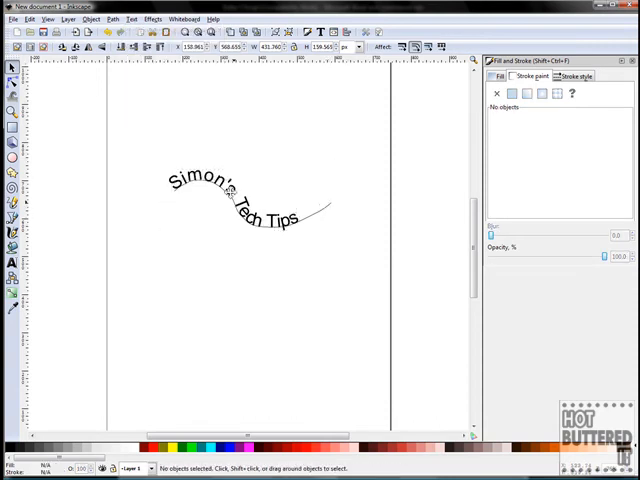
pyautogui.moveTo(312, 214)
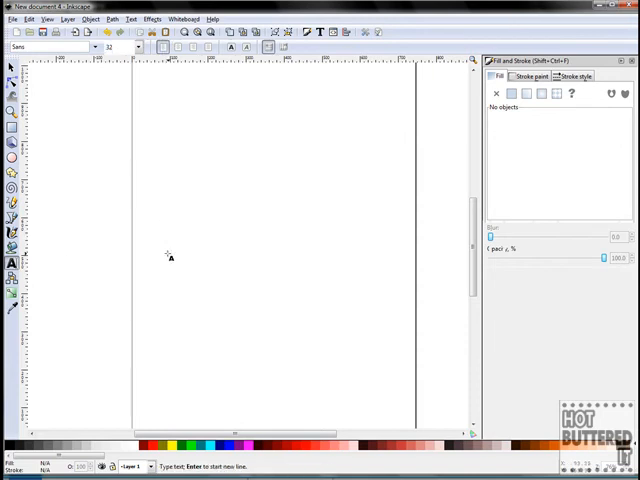
# Type simon's tech tips as one text object and bring up the Extensions text effects.
pyautogui.write('simon')
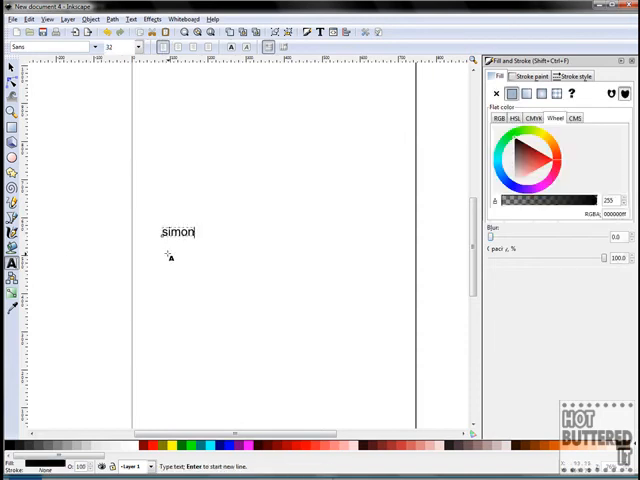
pyautogui.write("'s tech")
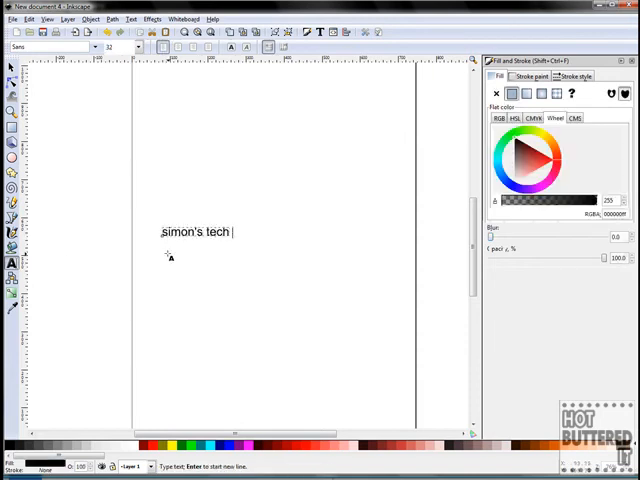
pyautogui.write('tips')
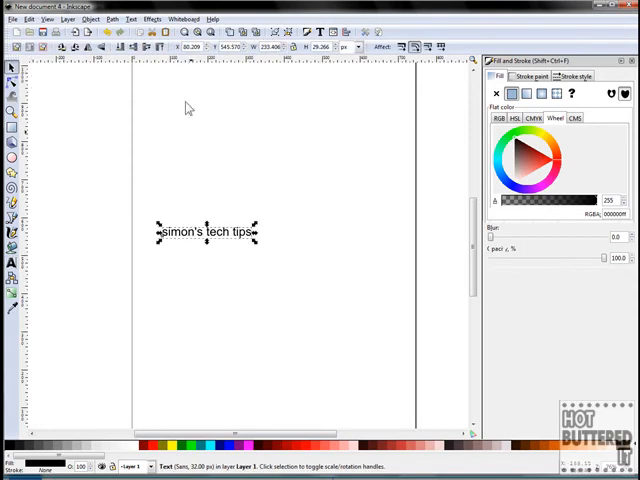
pyautogui.click(132, 16)
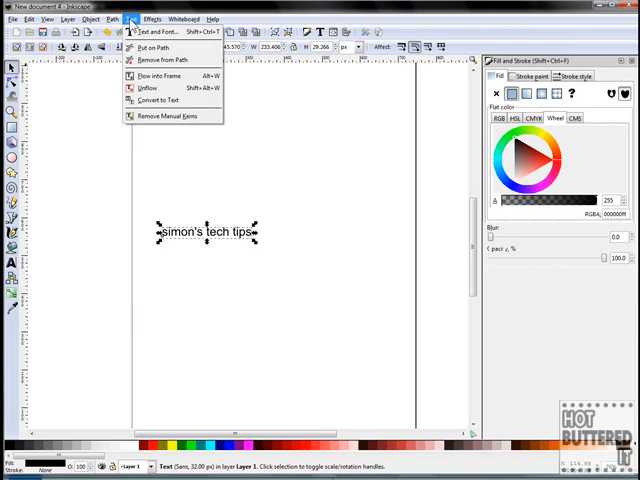
pyautogui.click(148, 18)
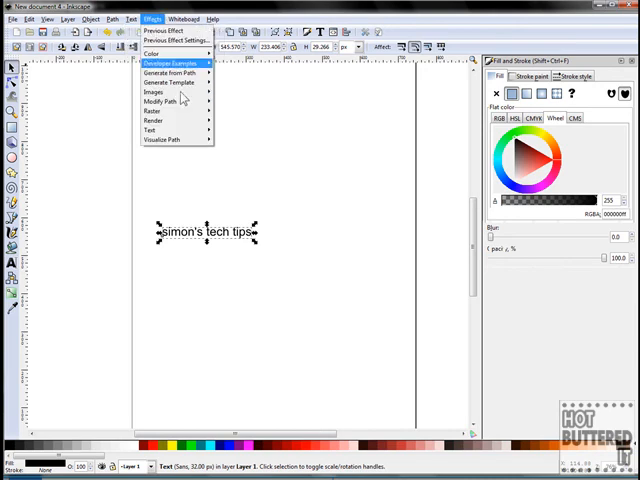
pyautogui.moveTo(150, 130)
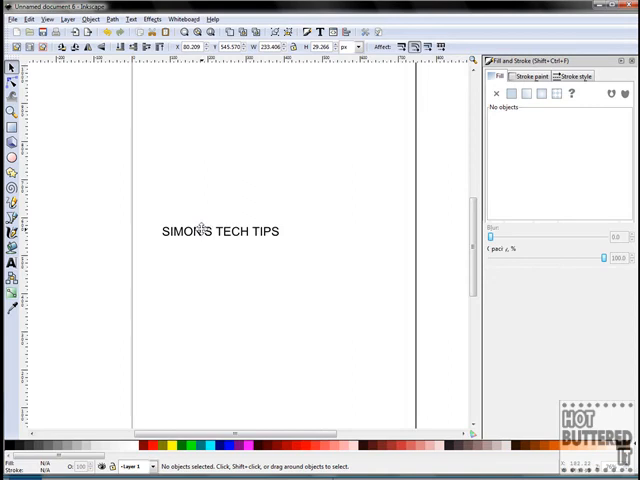
# Recase SIMON'S TECH TIPS via Extensions > Text: random case, sentence case, then another case option.
pyautogui.click(220, 232)
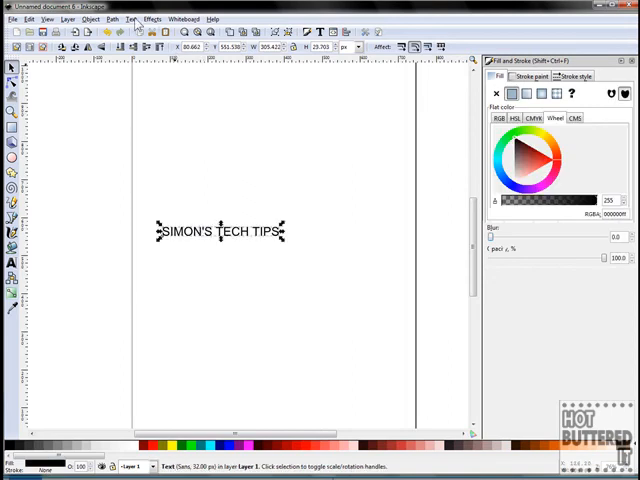
pyautogui.click(152, 16)
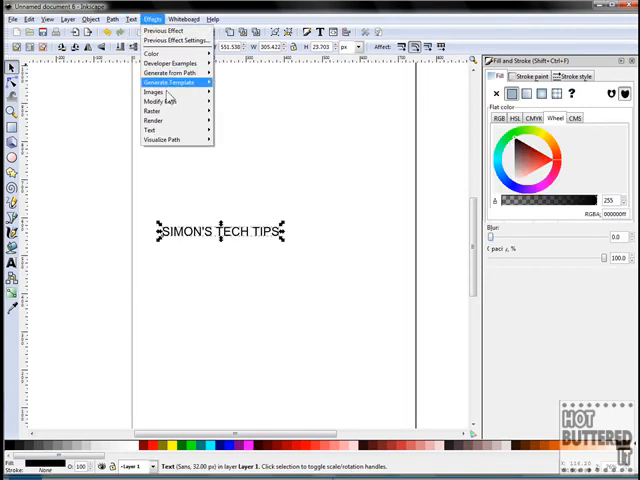
pyautogui.moveTo(150, 130)
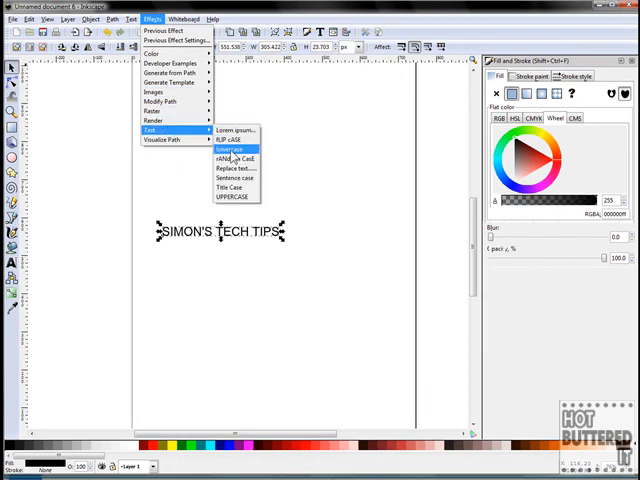
pyautogui.click(228, 148)
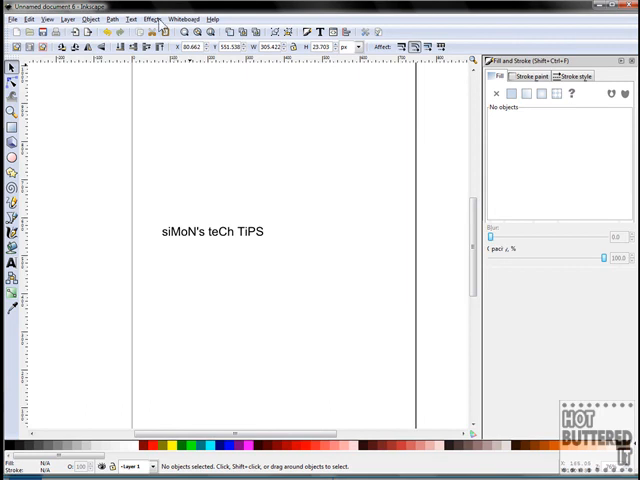
pyautogui.click(152, 16)
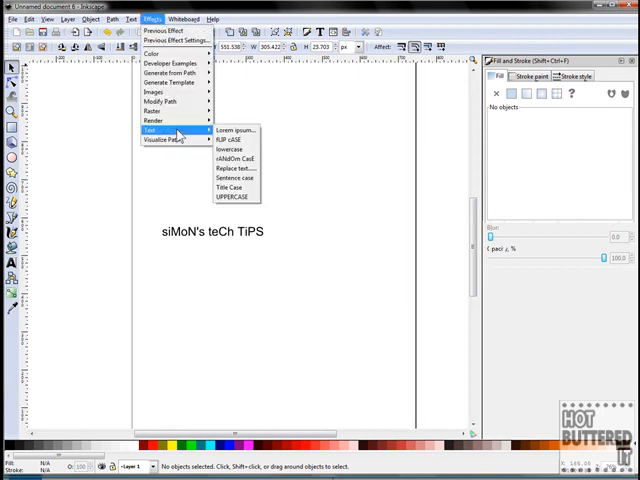
pyautogui.click(232, 178)
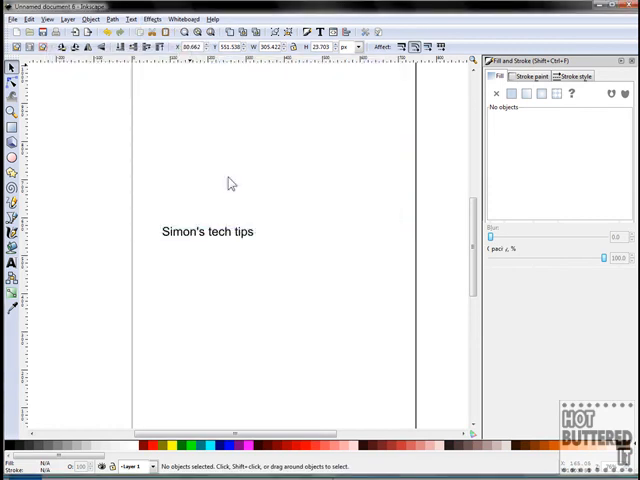
pyautogui.click(152, 16)
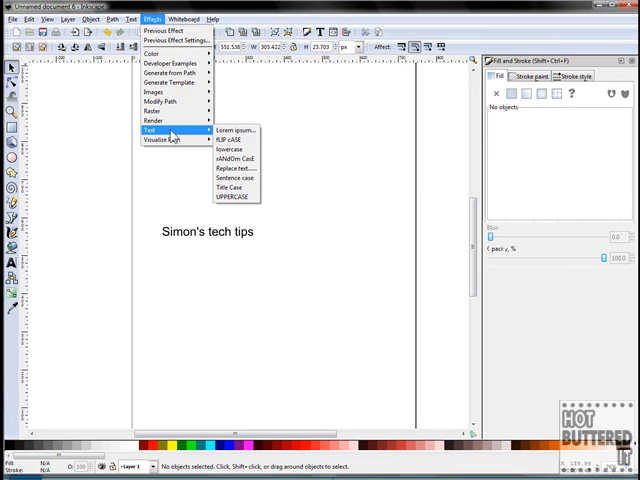
pyautogui.moveTo(230, 140)
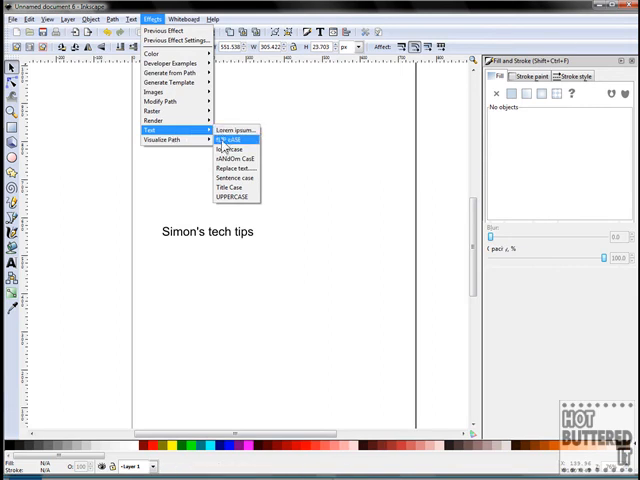
pyautogui.moveTo(234, 196)
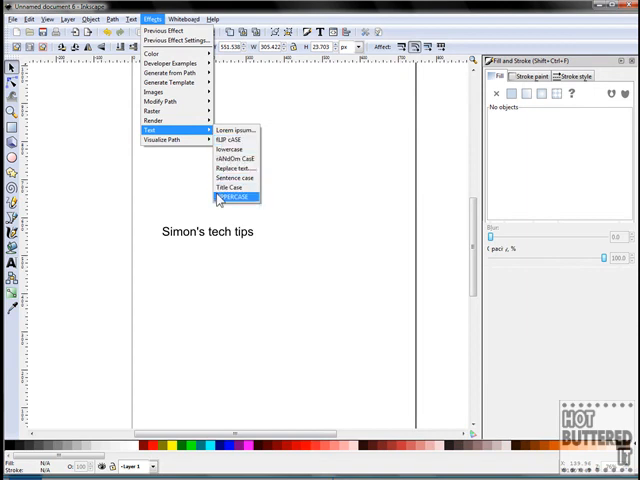
pyautogui.click(232, 196)
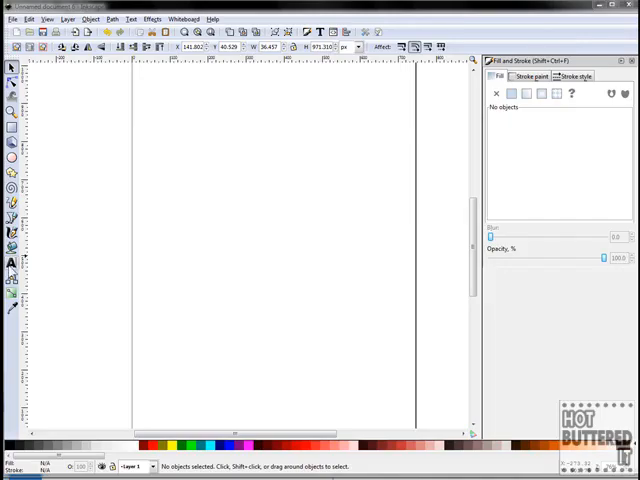
# Type the word simon and apply a vertical layout to it from Text and Font.
pyautogui.click(10, 264)
pyautogui.write('simon')
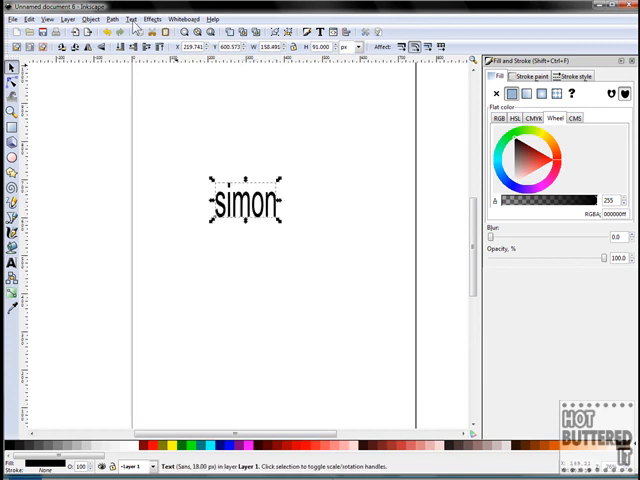
pyautogui.click(128, 16)
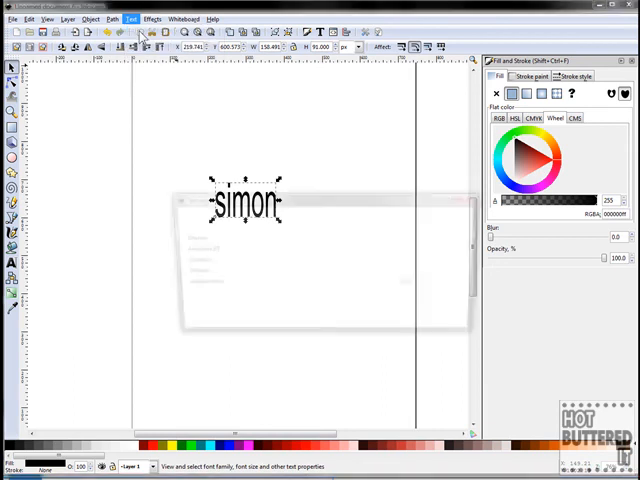
pyautogui.click(124, 18)
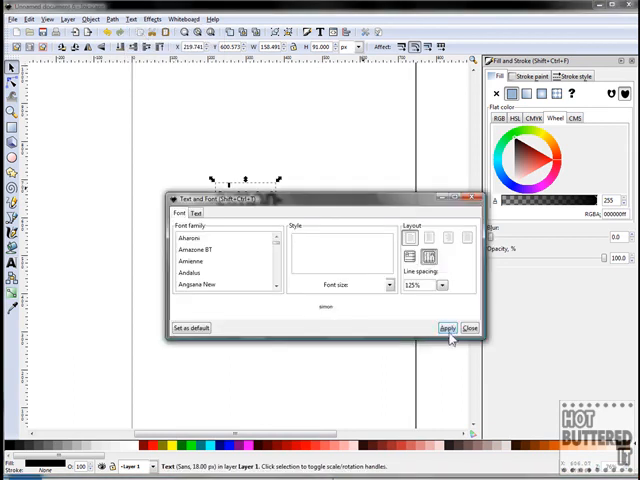
pyautogui.click(448, 328)
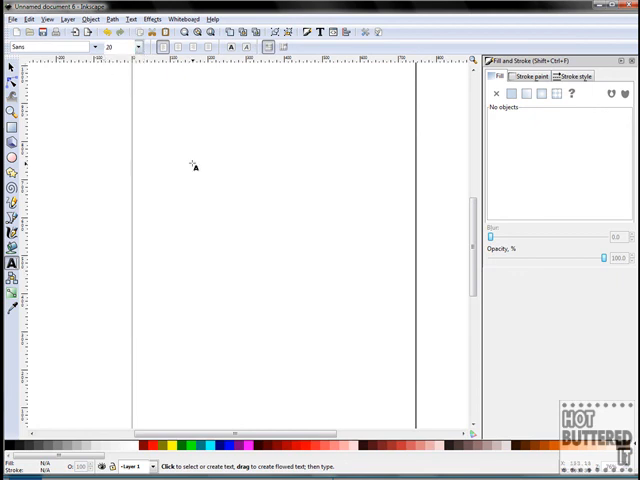
# Create a three-line text reading simon's tech tips and select it.
pyautogui.click(192, 160)
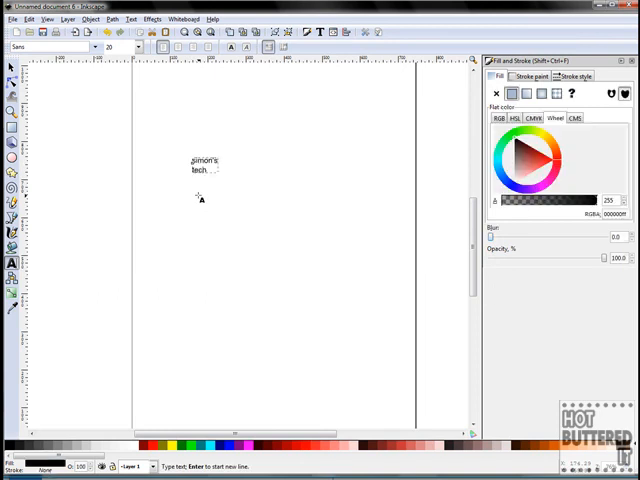
pyautogui.write('tips')
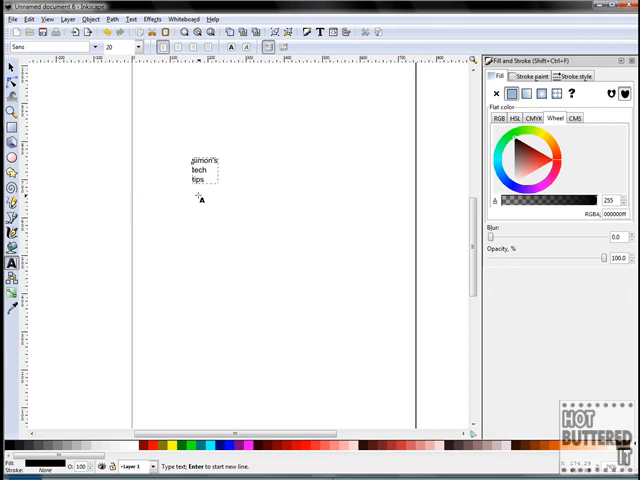
pyautogui.click(8, 66)
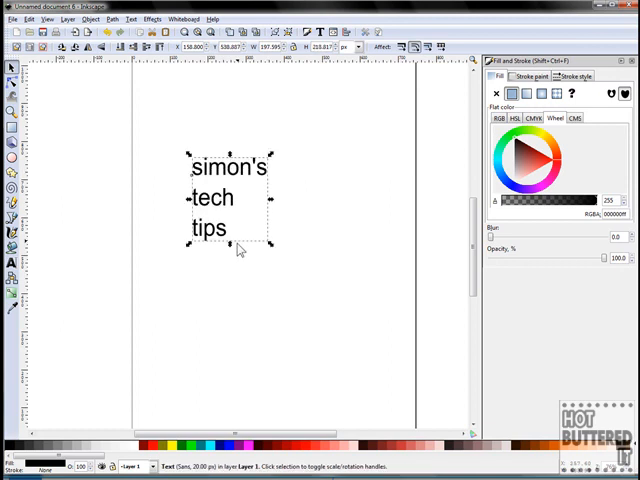
pyautogui.moveTo(198, 188)
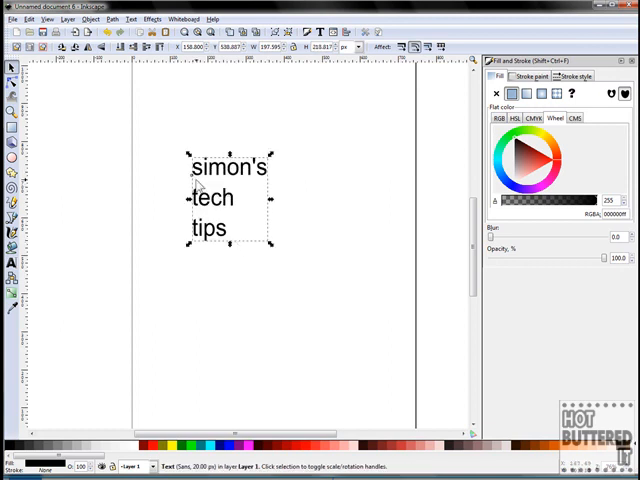
pyautogui.moveTo(228, 180)
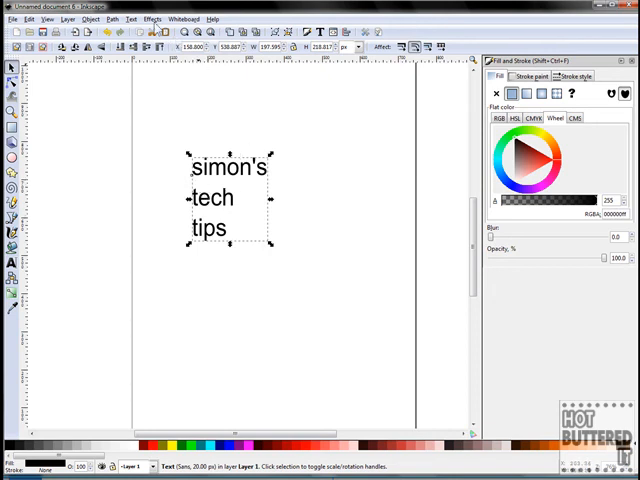
# Lower the text's line spacing in Text and Font and apply it.
pyautogui.click(128, 18)
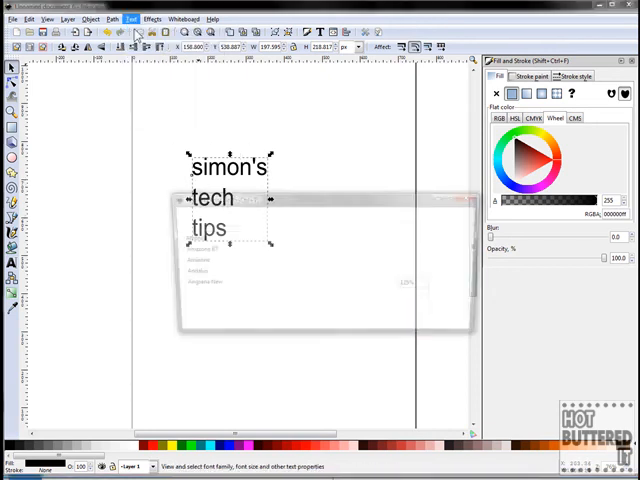
pyautogui.click(442, 288)
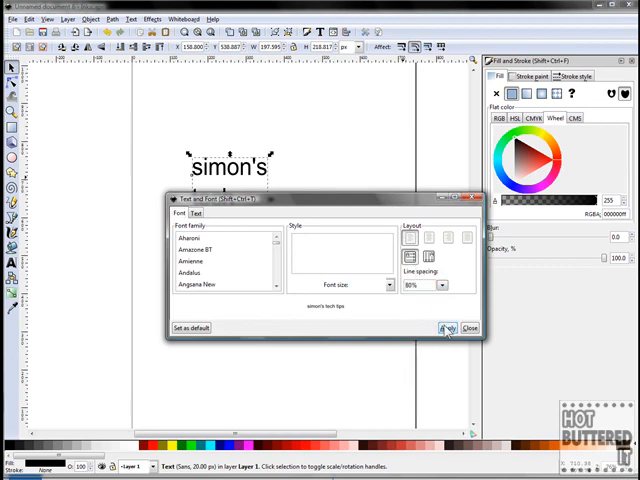
pyautogui.click(448, 328)
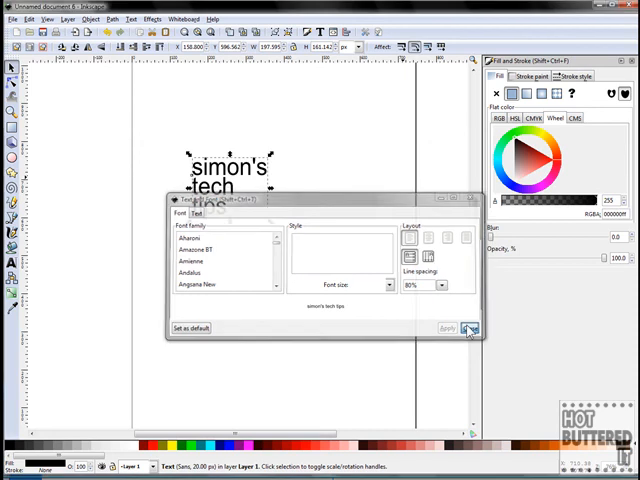
pyautogui.click(470, 328)
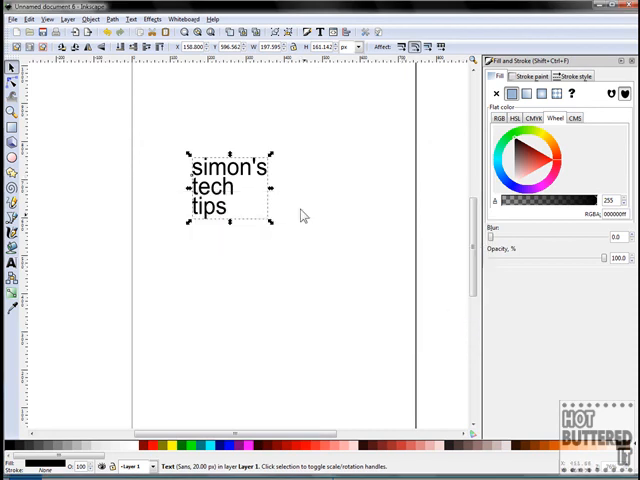
pyautogui.moveTo(220, 254)
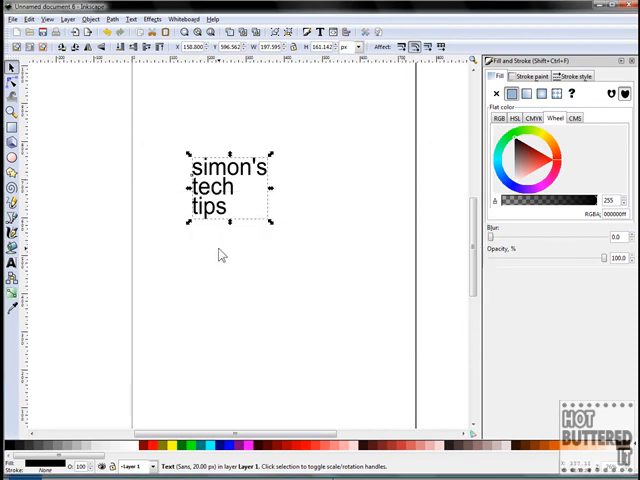